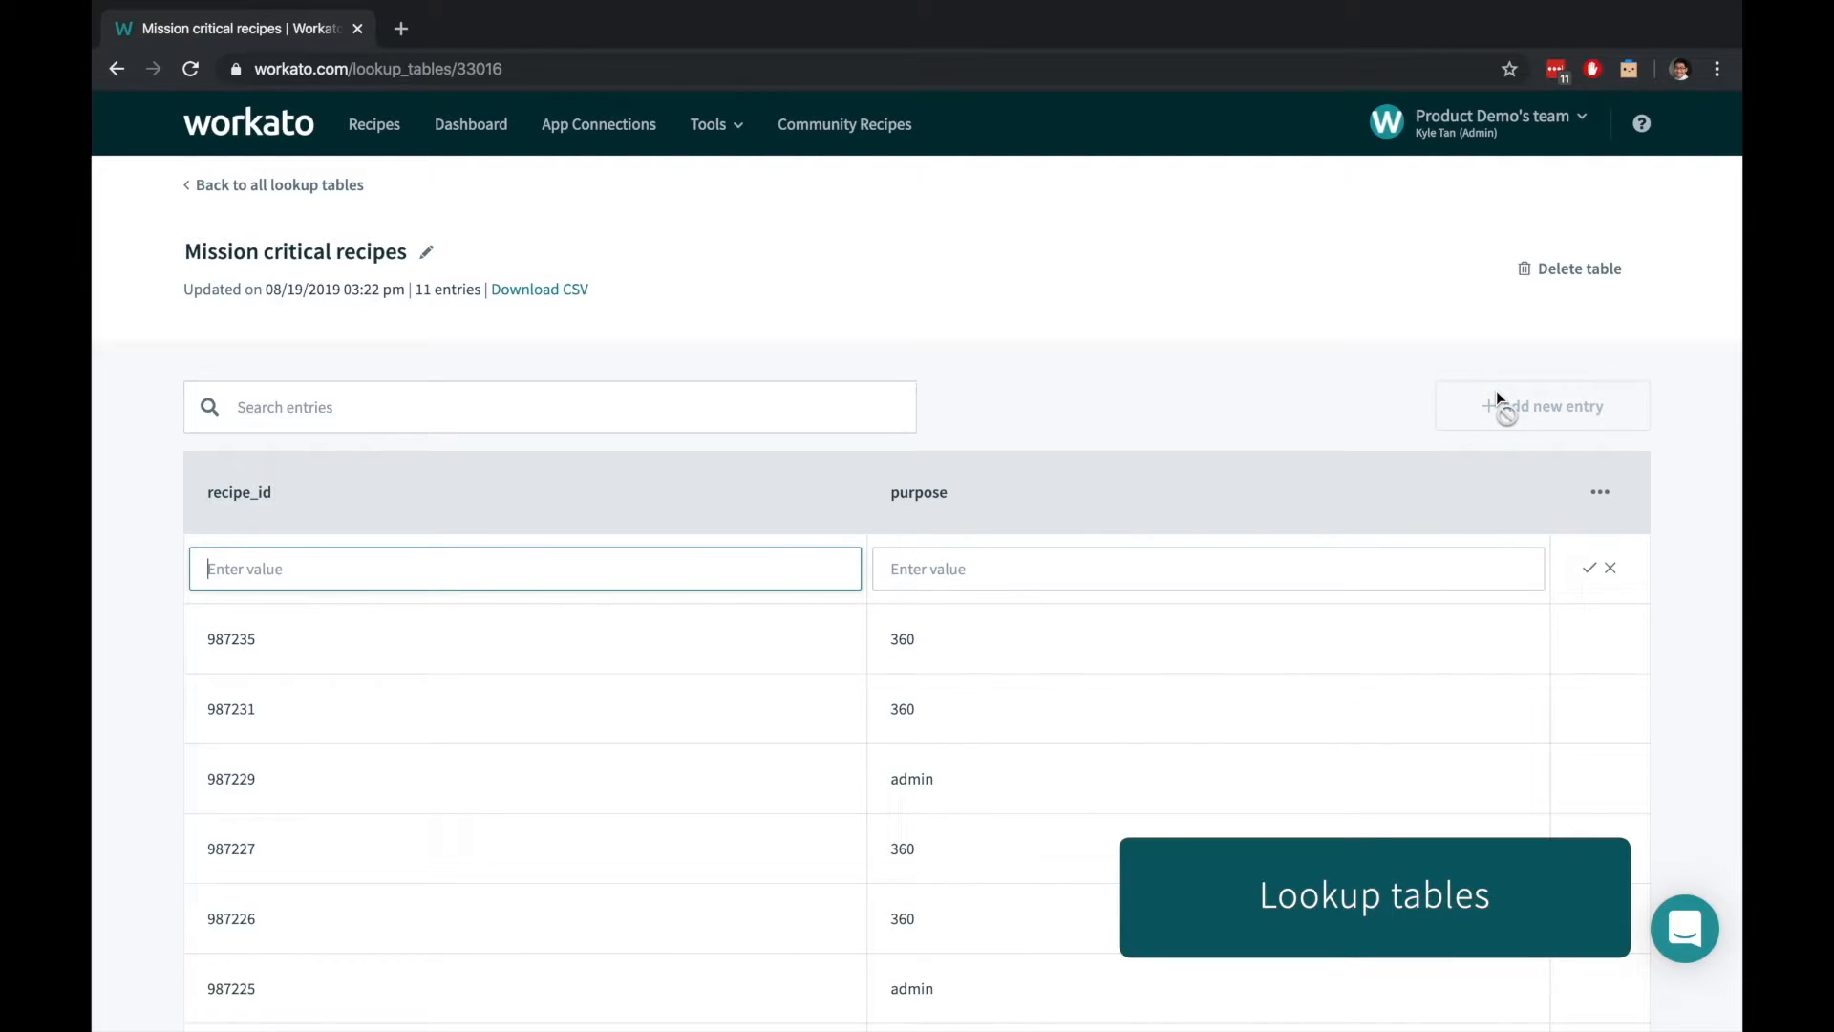
# Start the interval recipe's first action and search the app list for 'lookup'
pyautogui.write('91823')
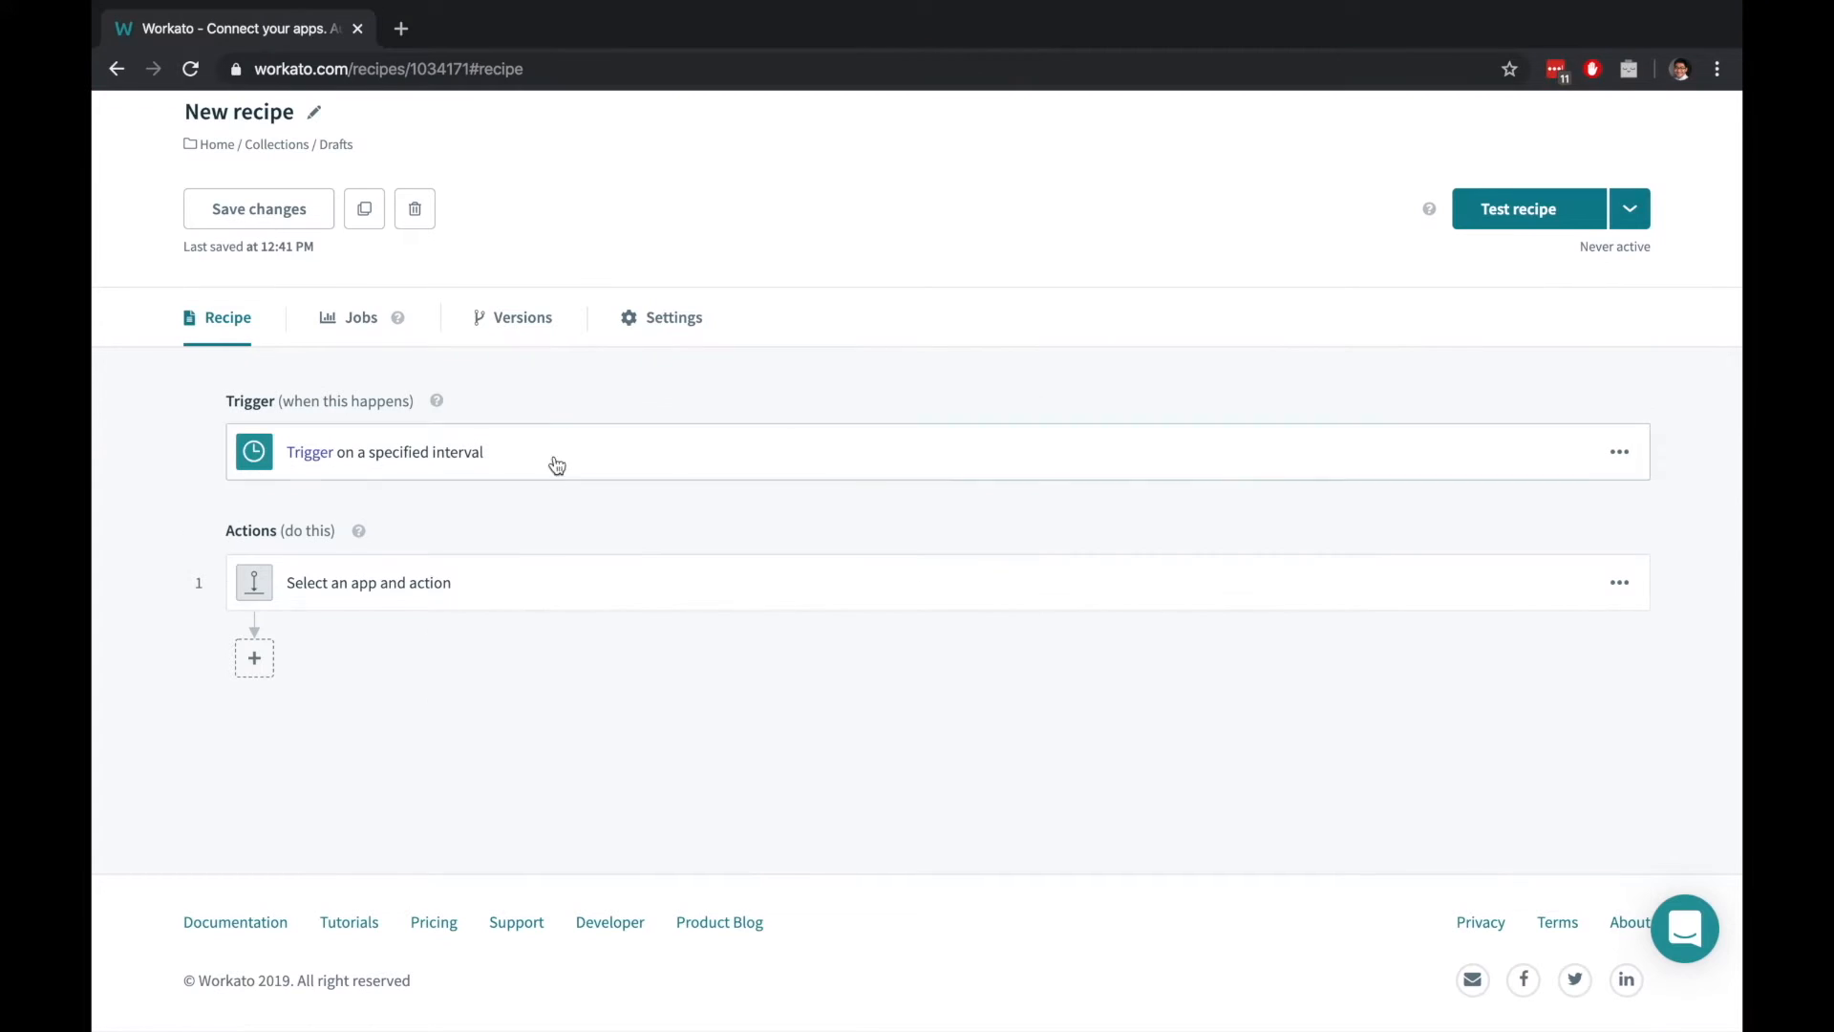
pyautogui.click(367, 581)
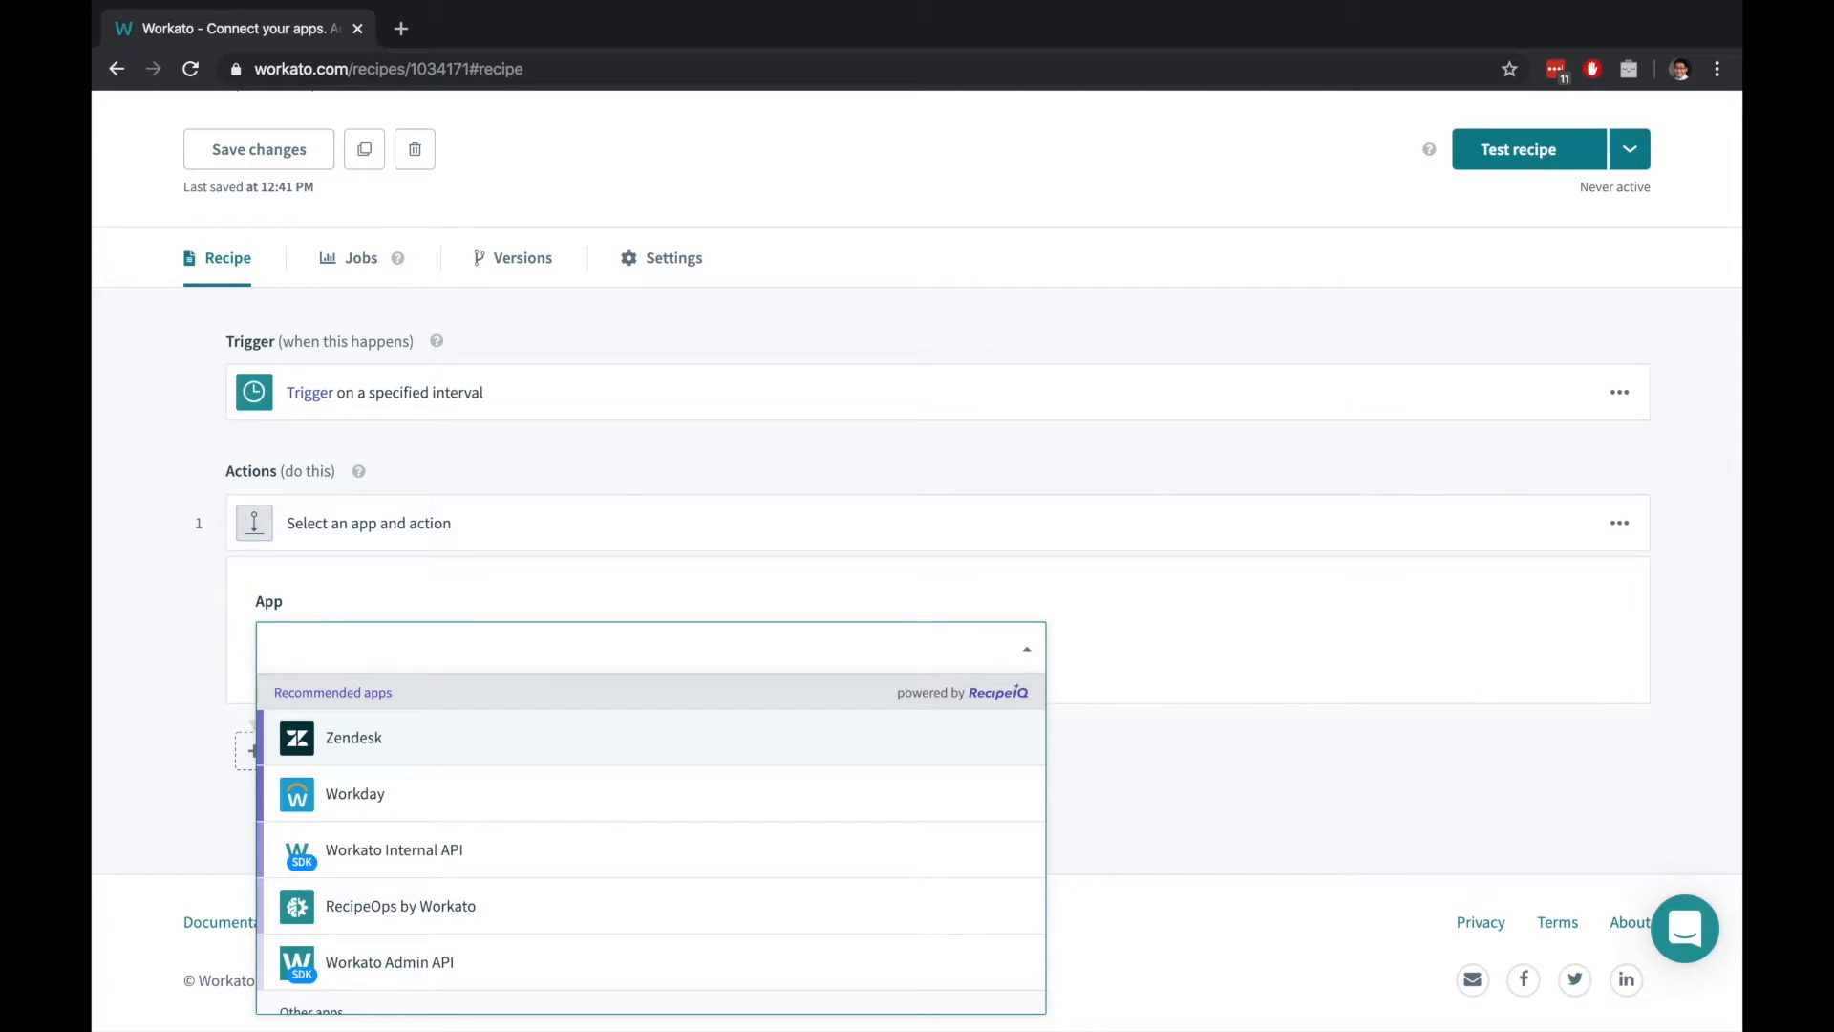
pyautogui.write('lookup')
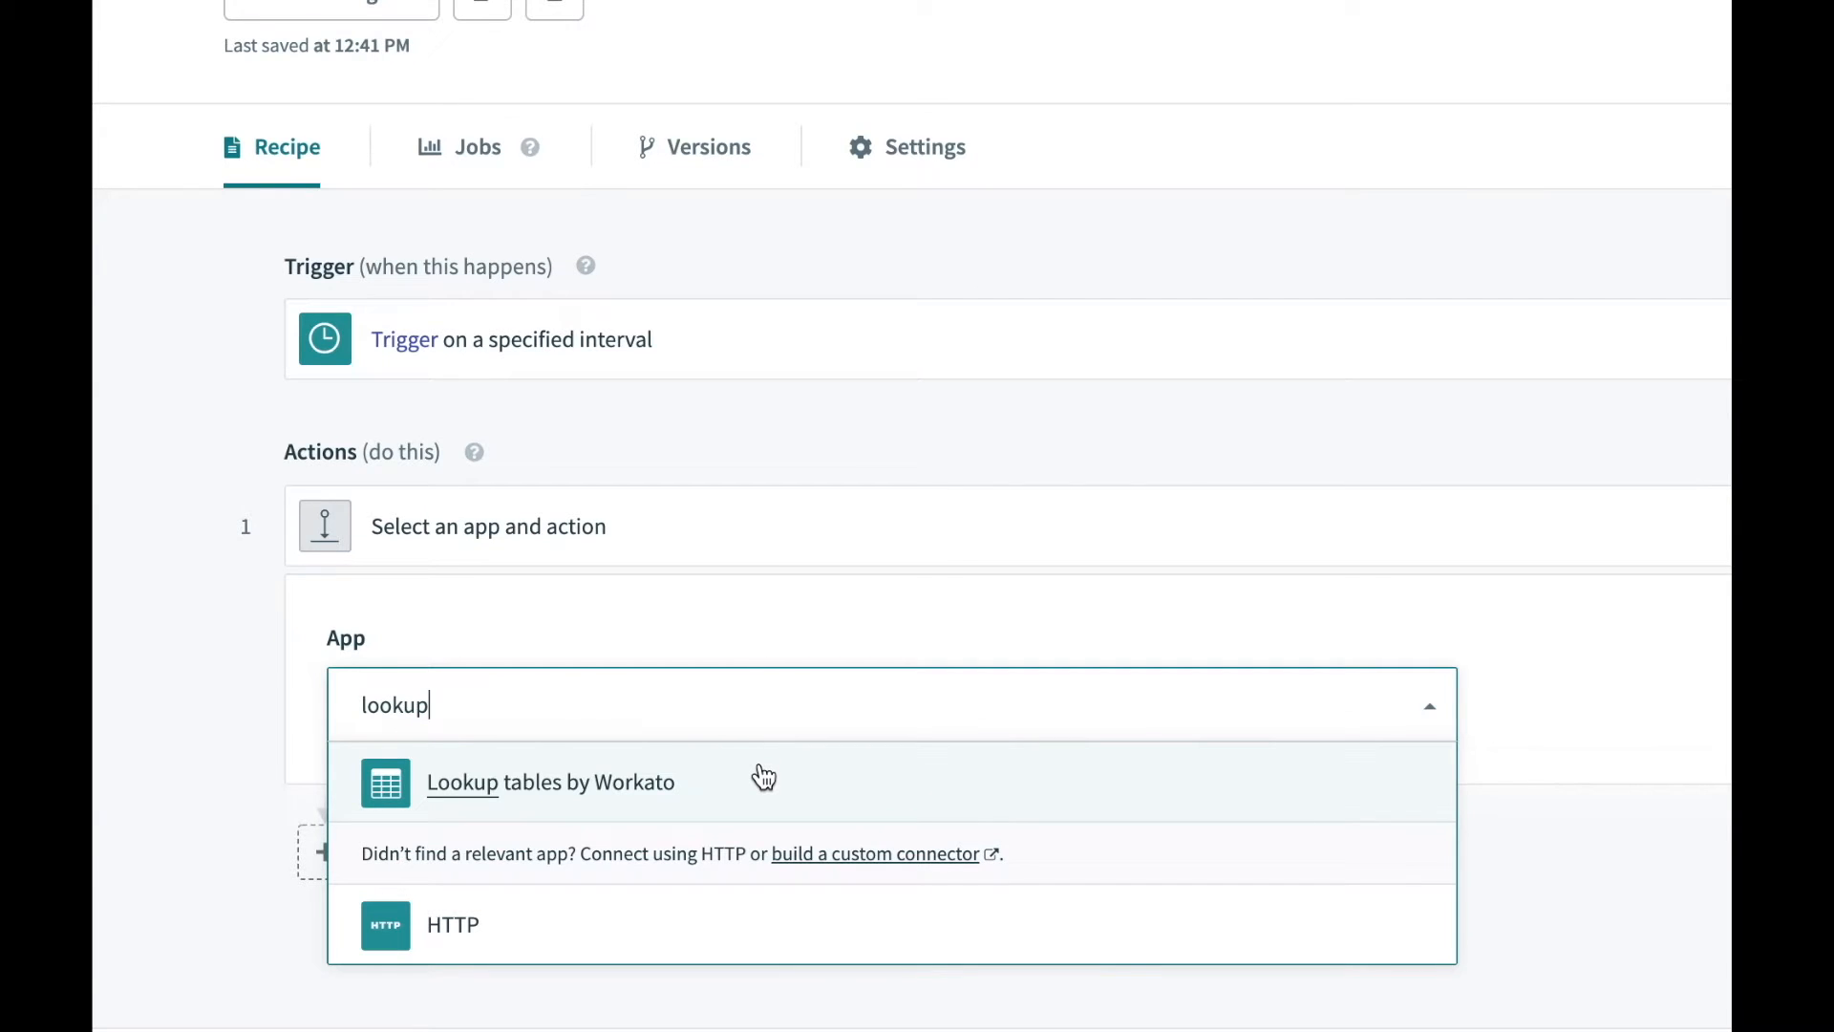
# Use Lookup tables by Workato, then add a conditional step after the recipe details
pyautogui.click(550, 781)
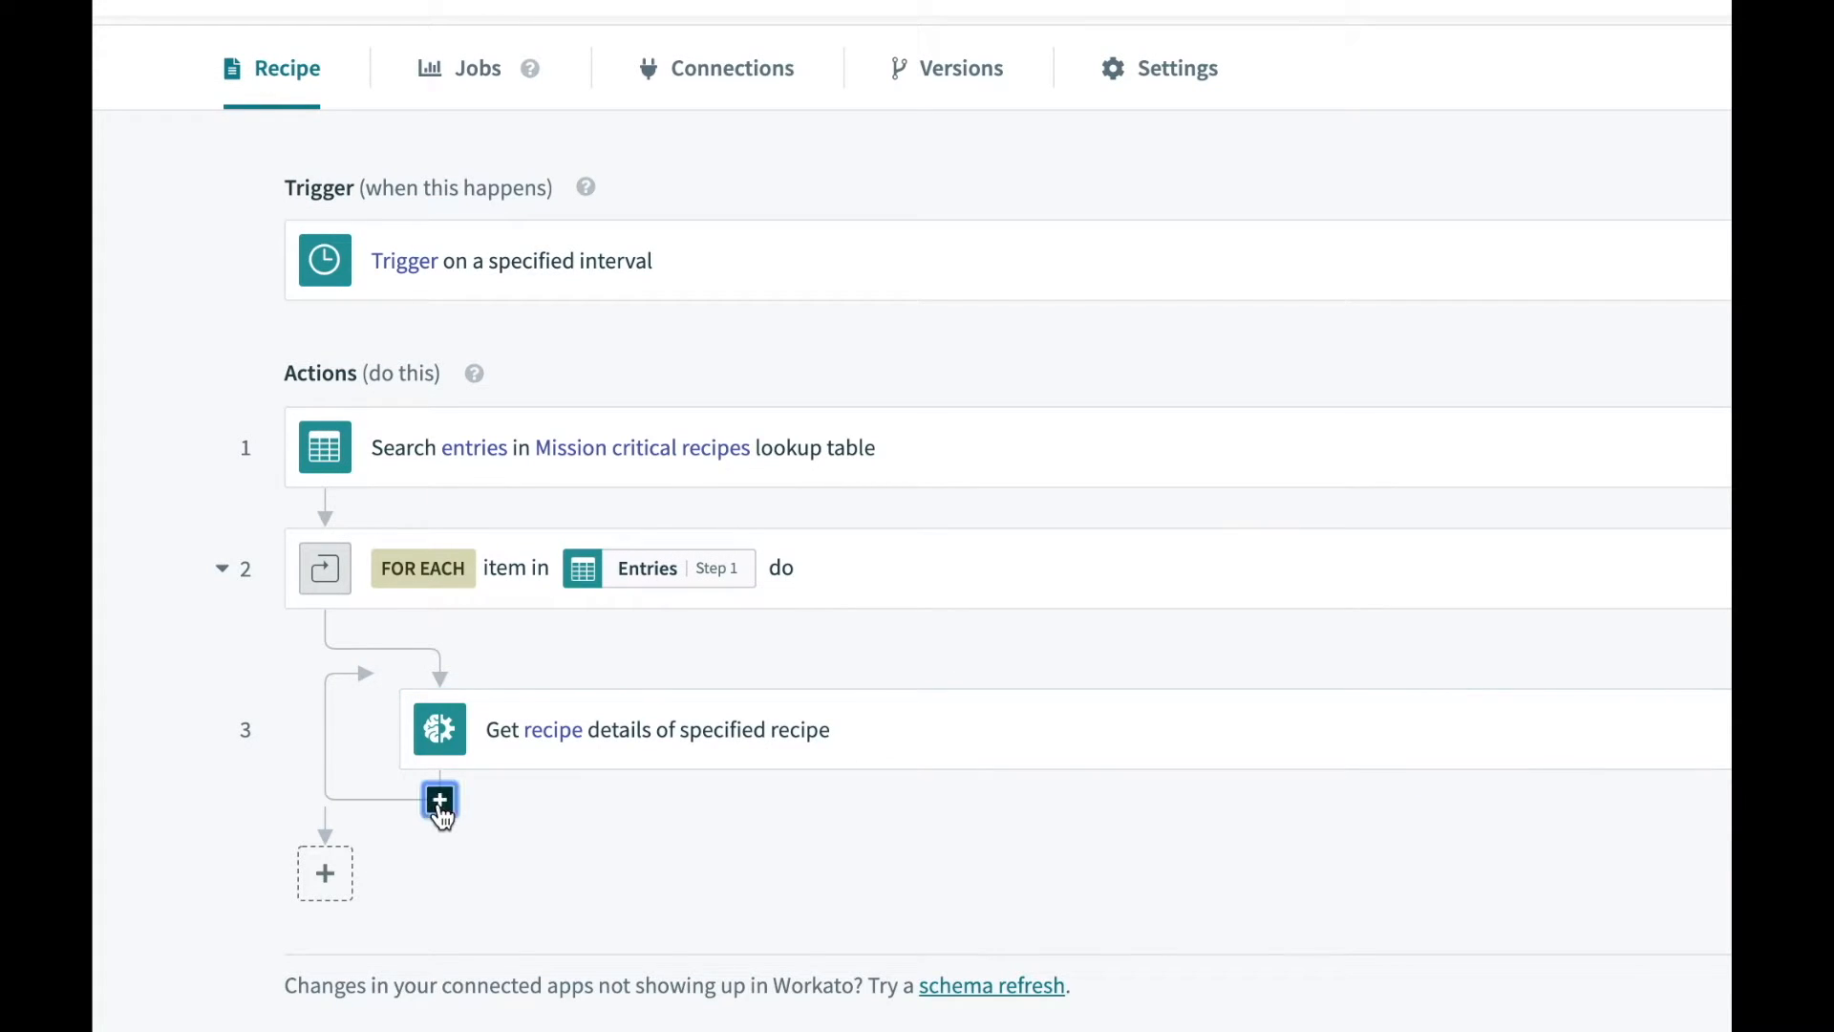
pyautogui.click(439, 802)
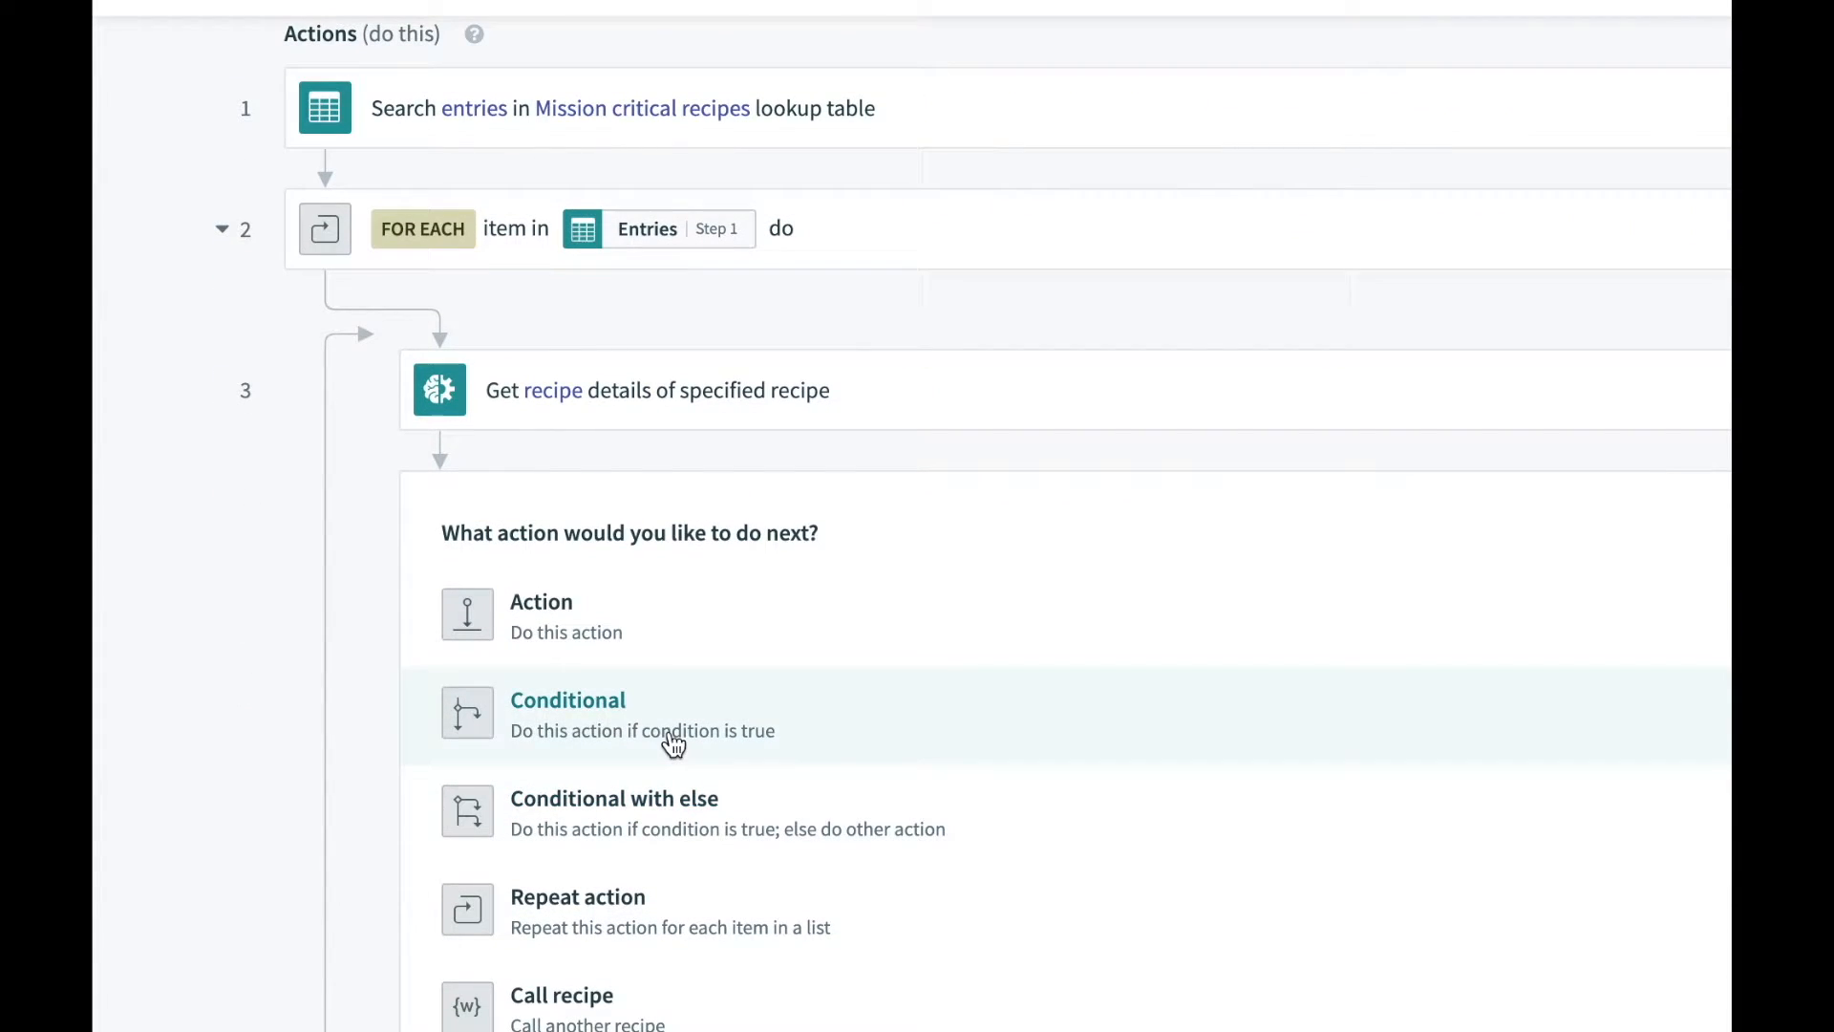
pyautogui.click(568, 699)
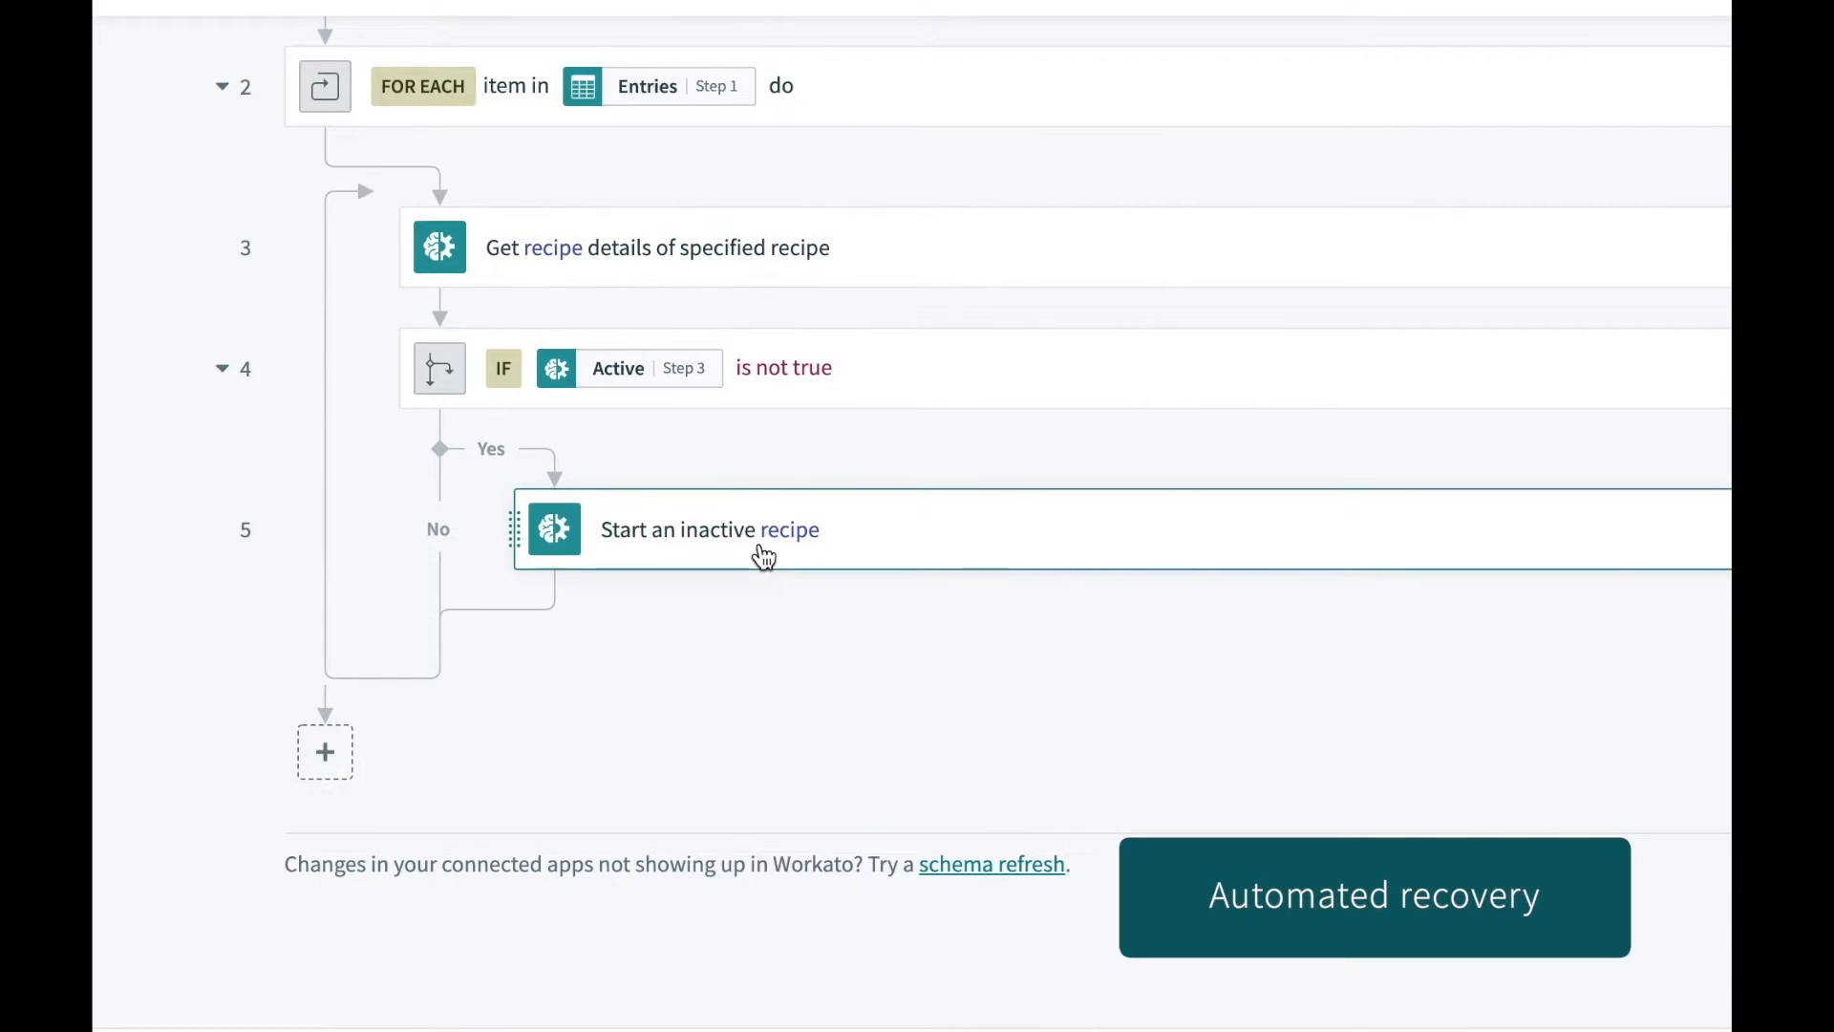
# Add an action after the recipe restart, searching apps for 'twilio' and 'spl'
pyautogui.click(325, 751)
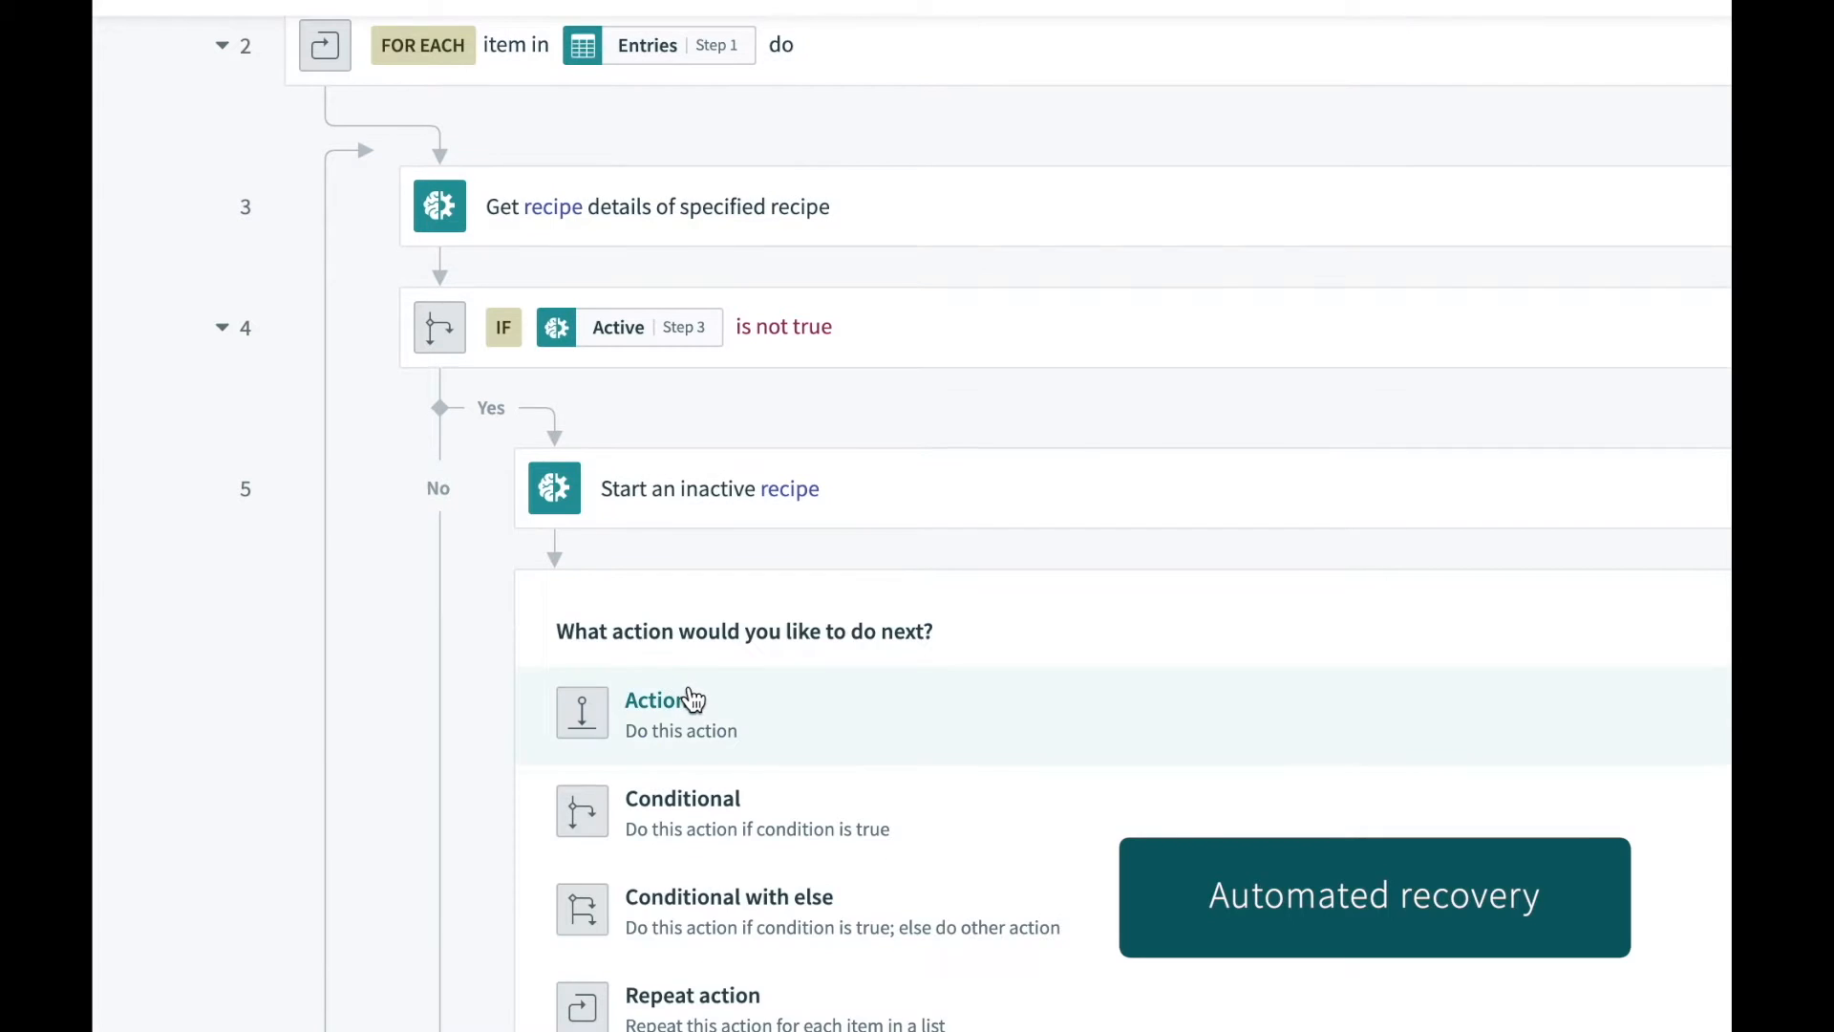
pyautogui.click(664, 699)
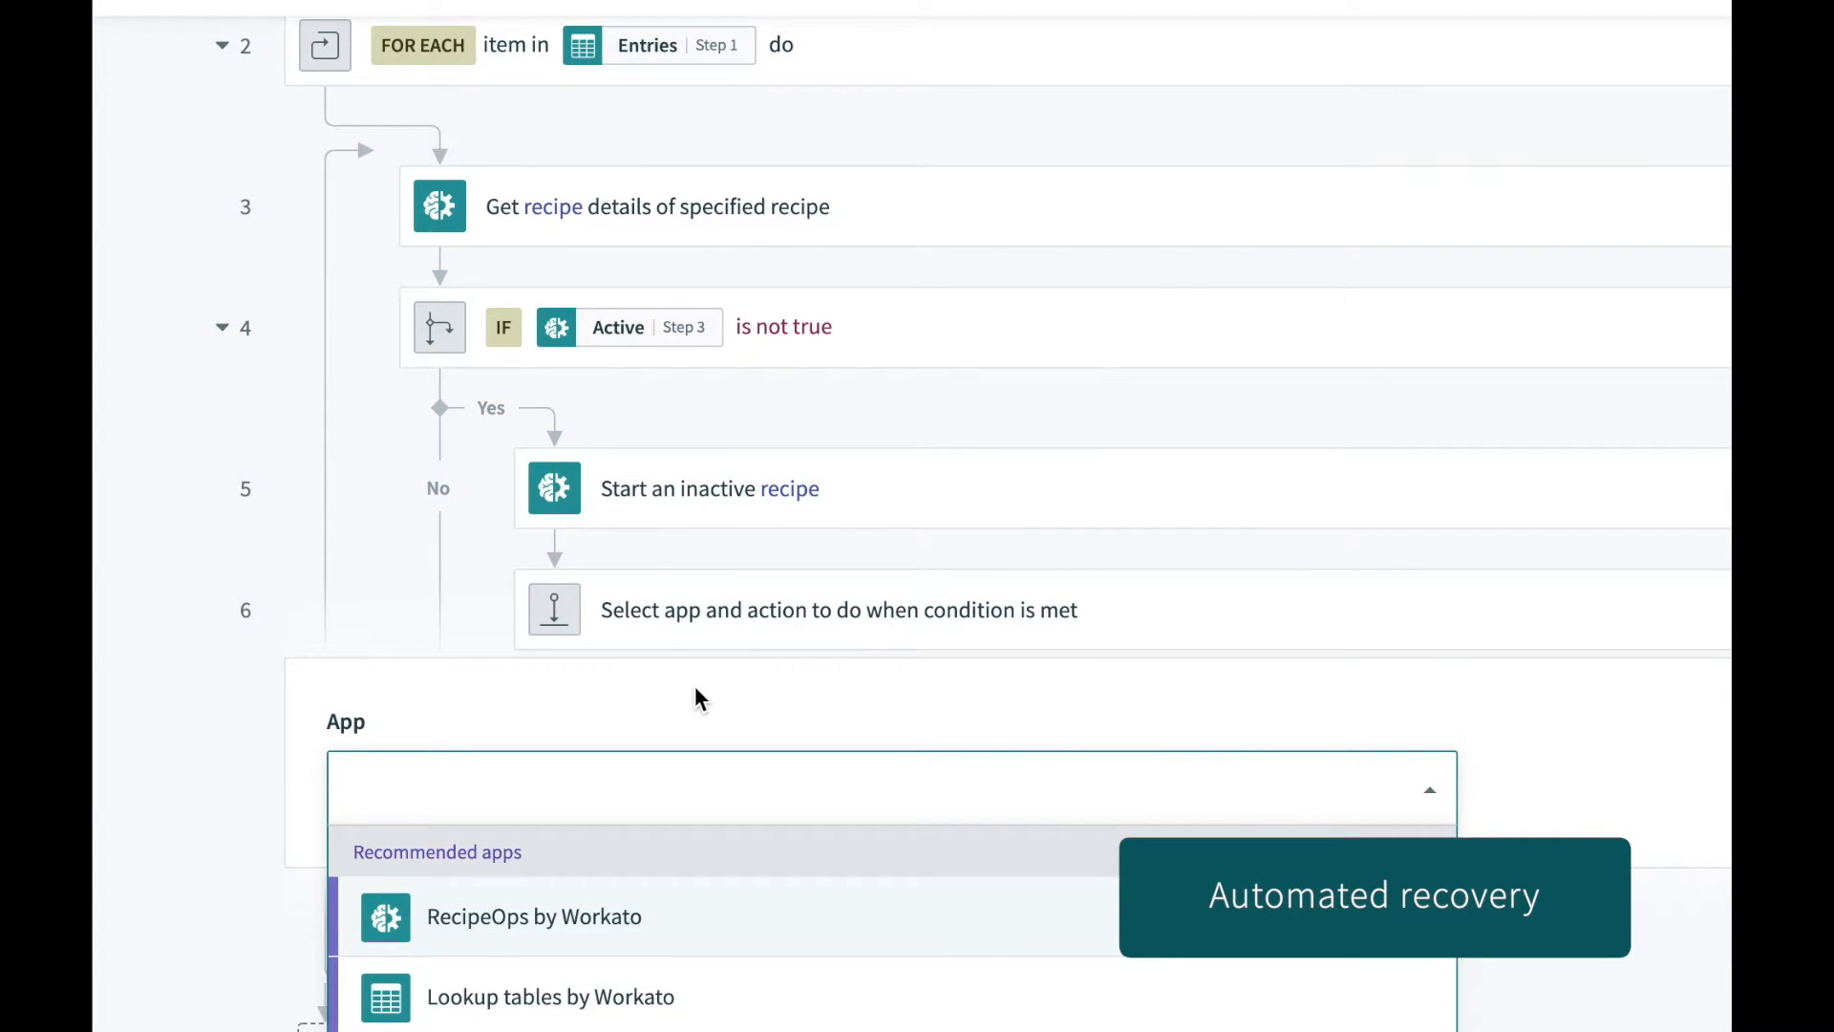
pyautogui.write('twilio')
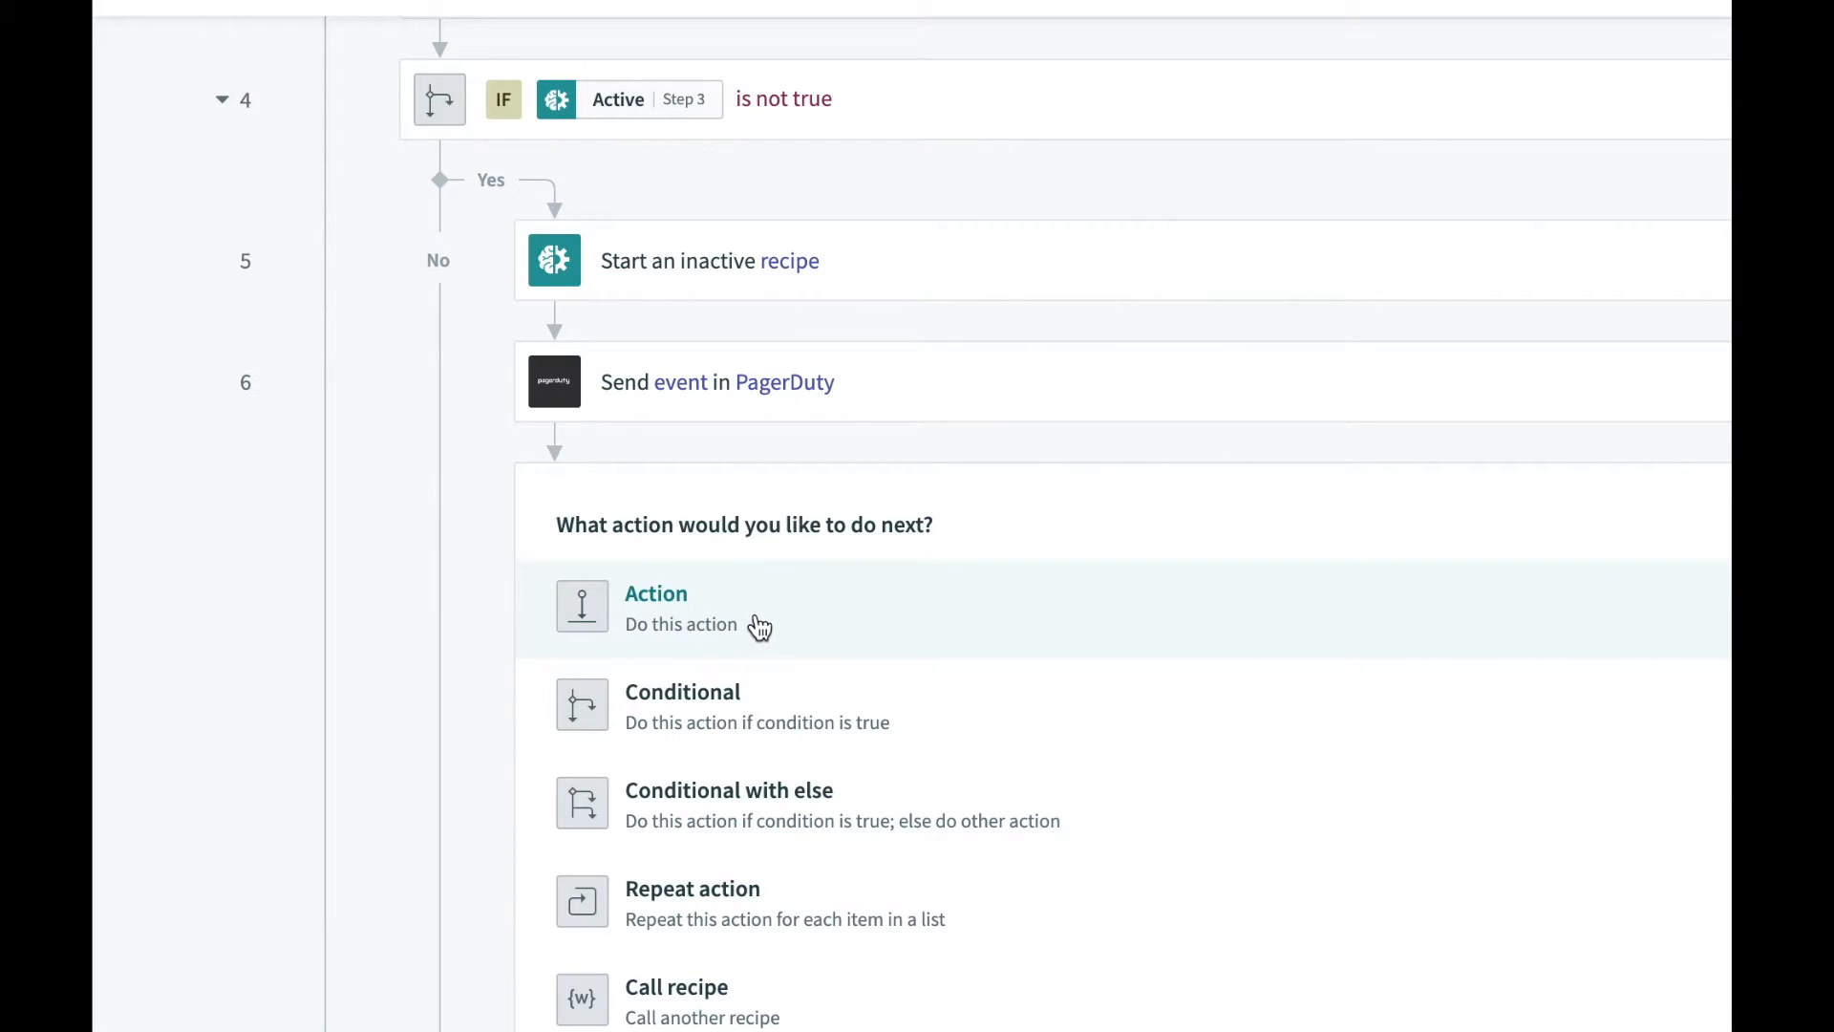
pyautogui.write('spl')
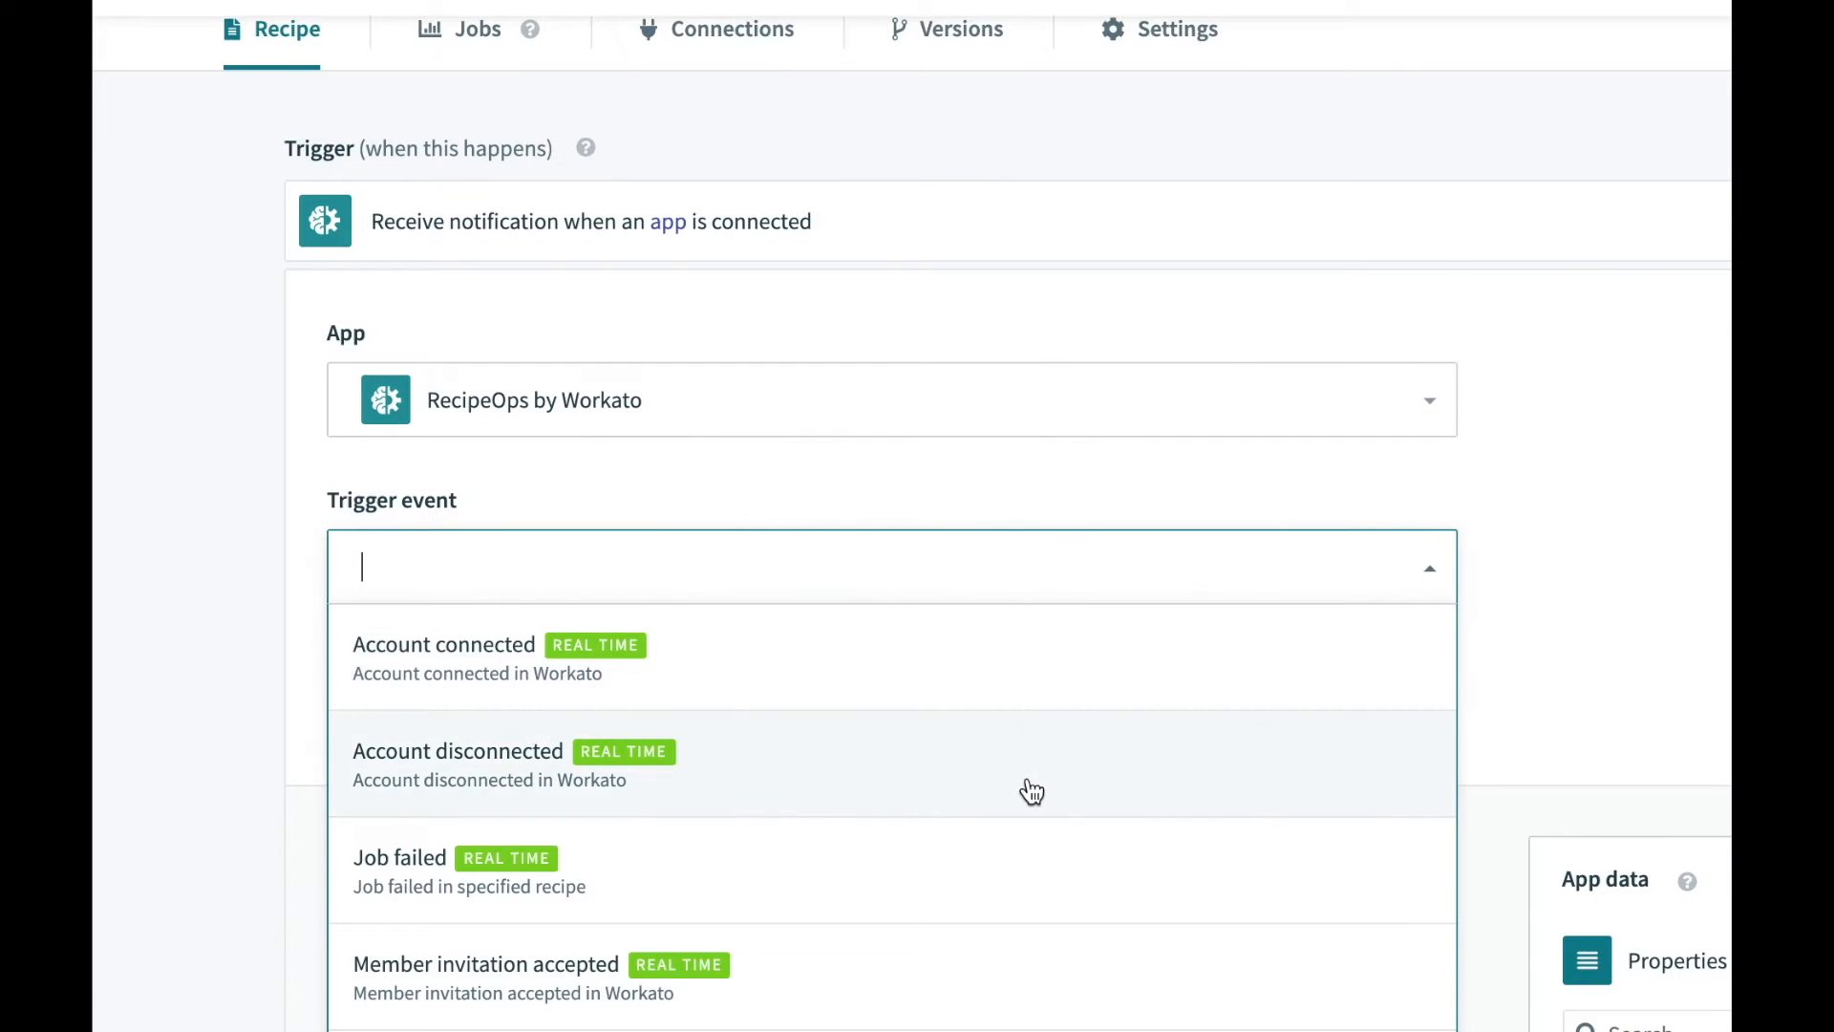
# Scroll down to review the RecipeOps trigger events, such as Job failed
pyautogui.scroll(-3)
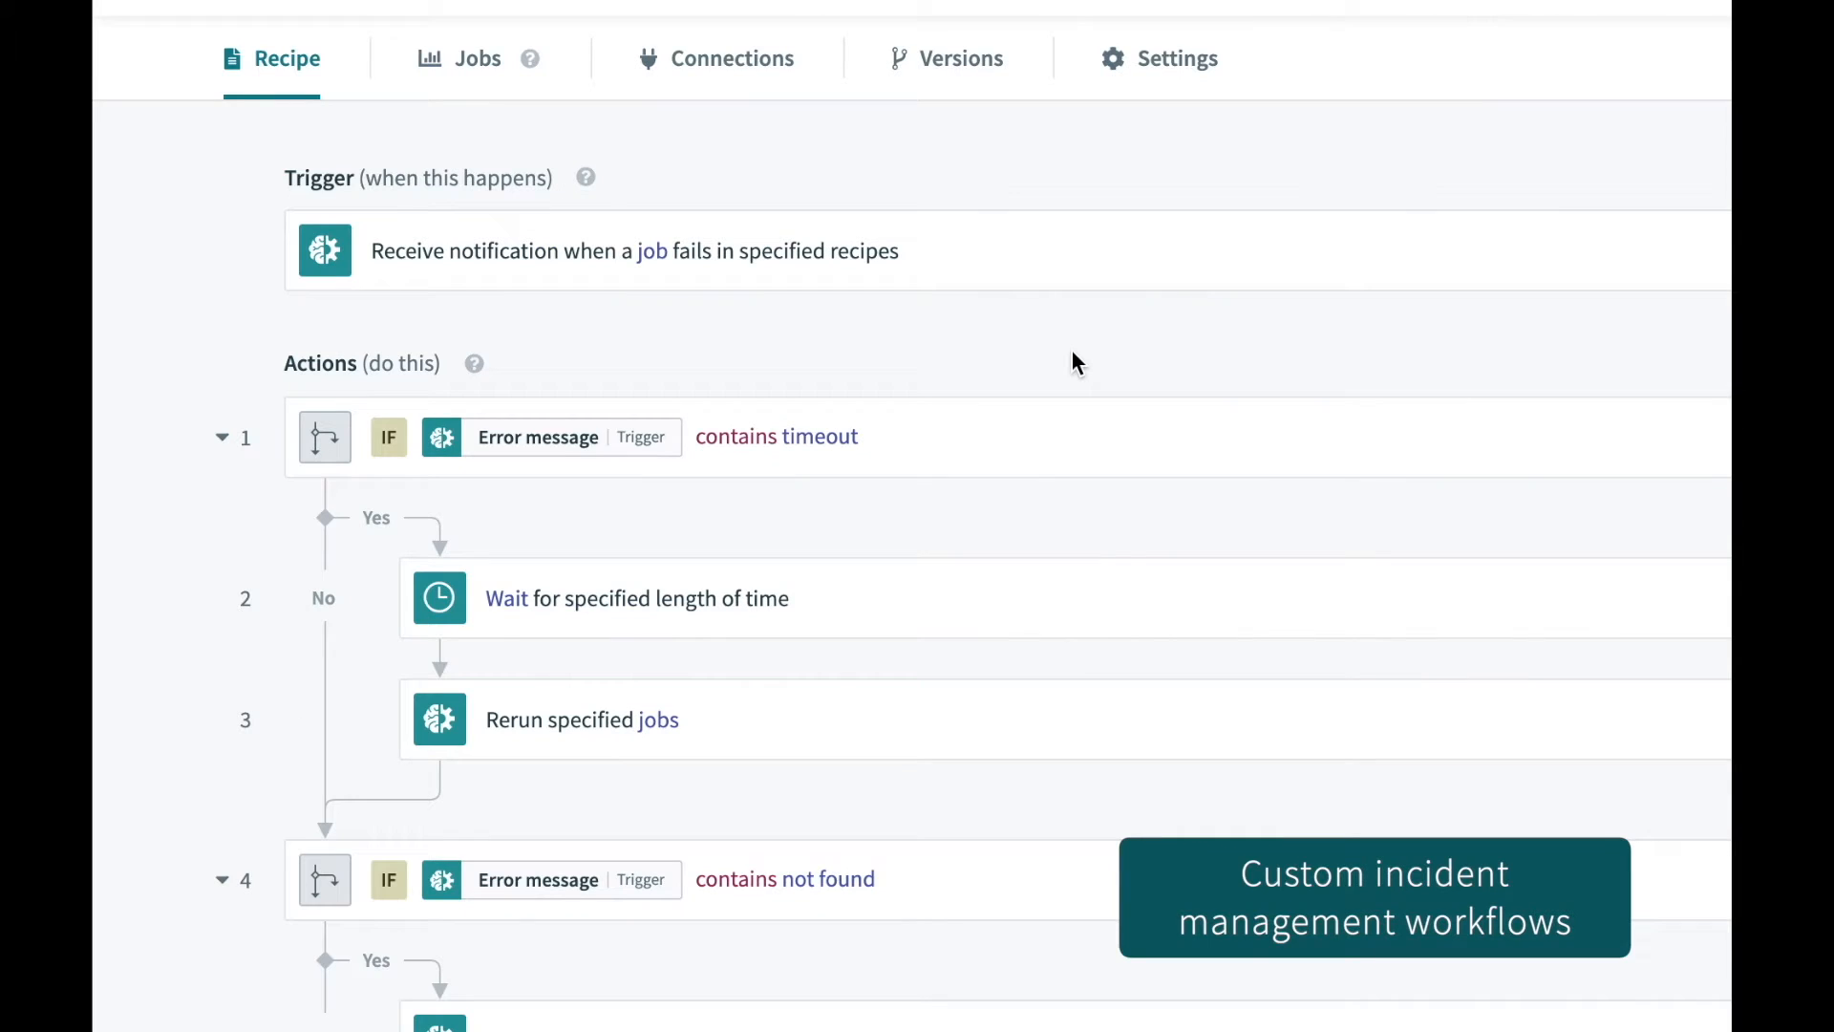
# Review the job-failure recipe, then add a step after the Maintenance windows search
pyautogui.scroll(-3)
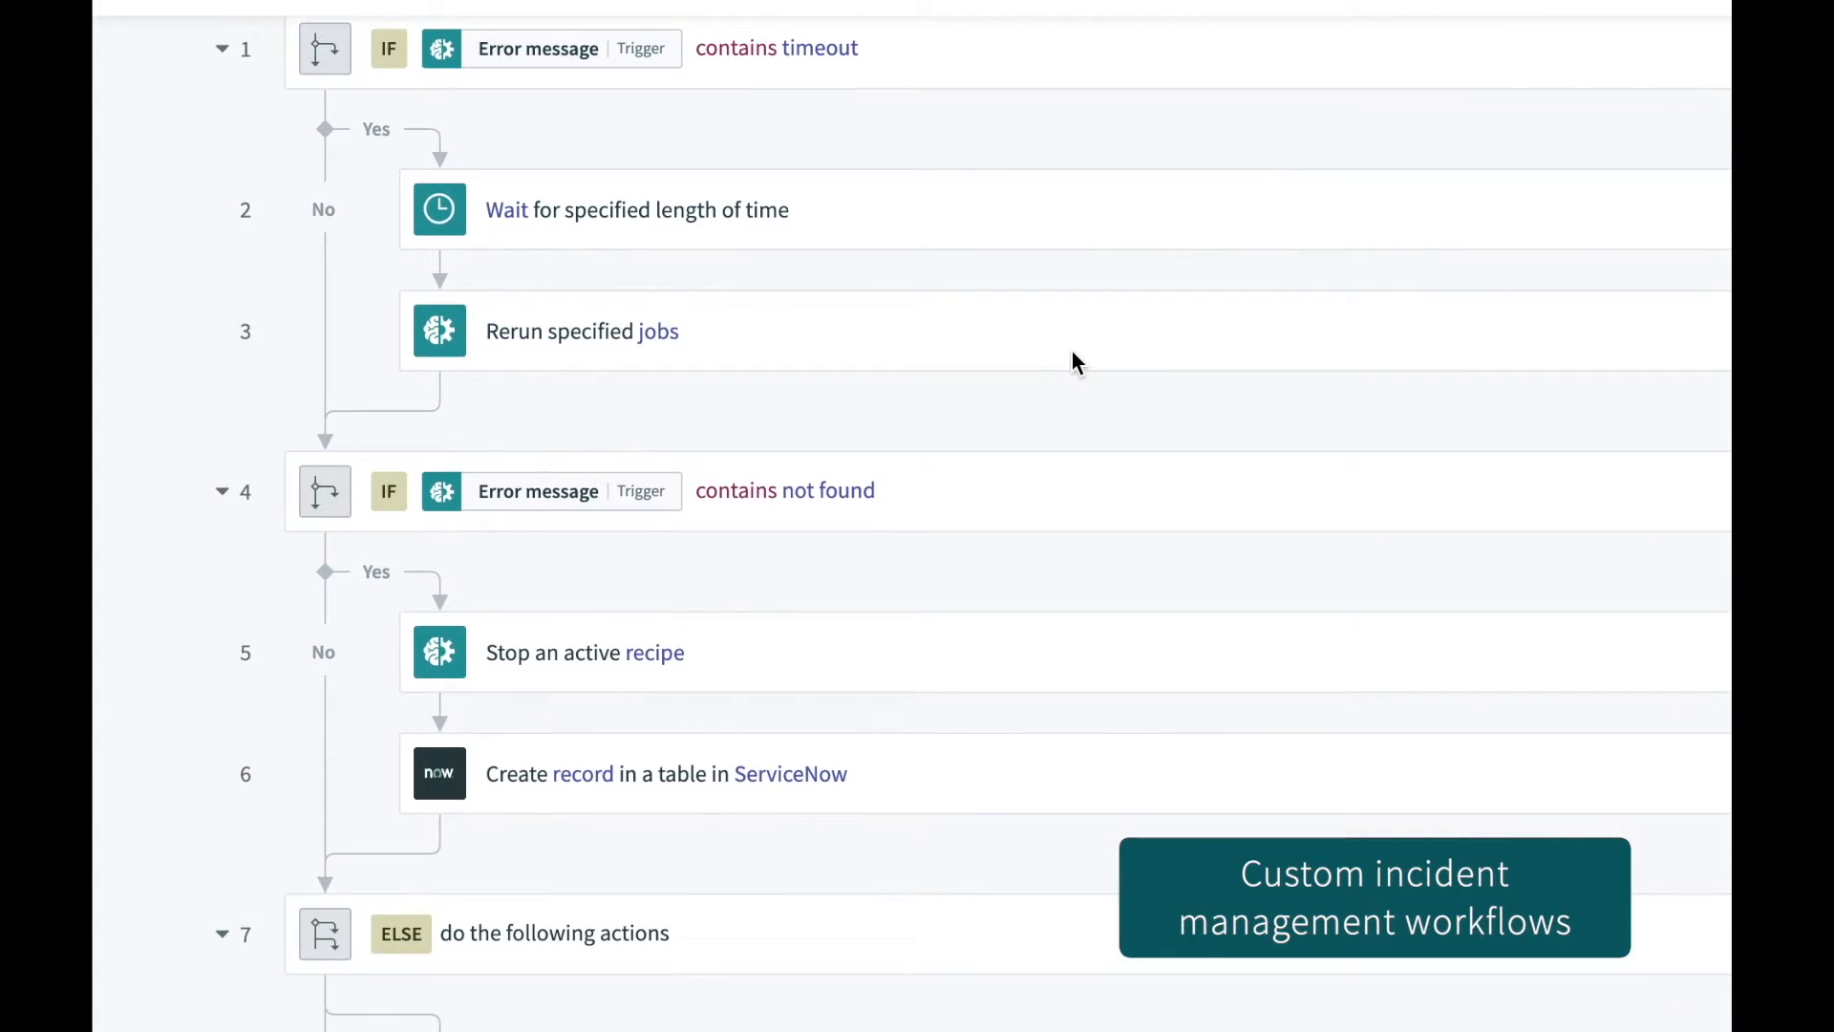
pyautogui.scroll(-3)
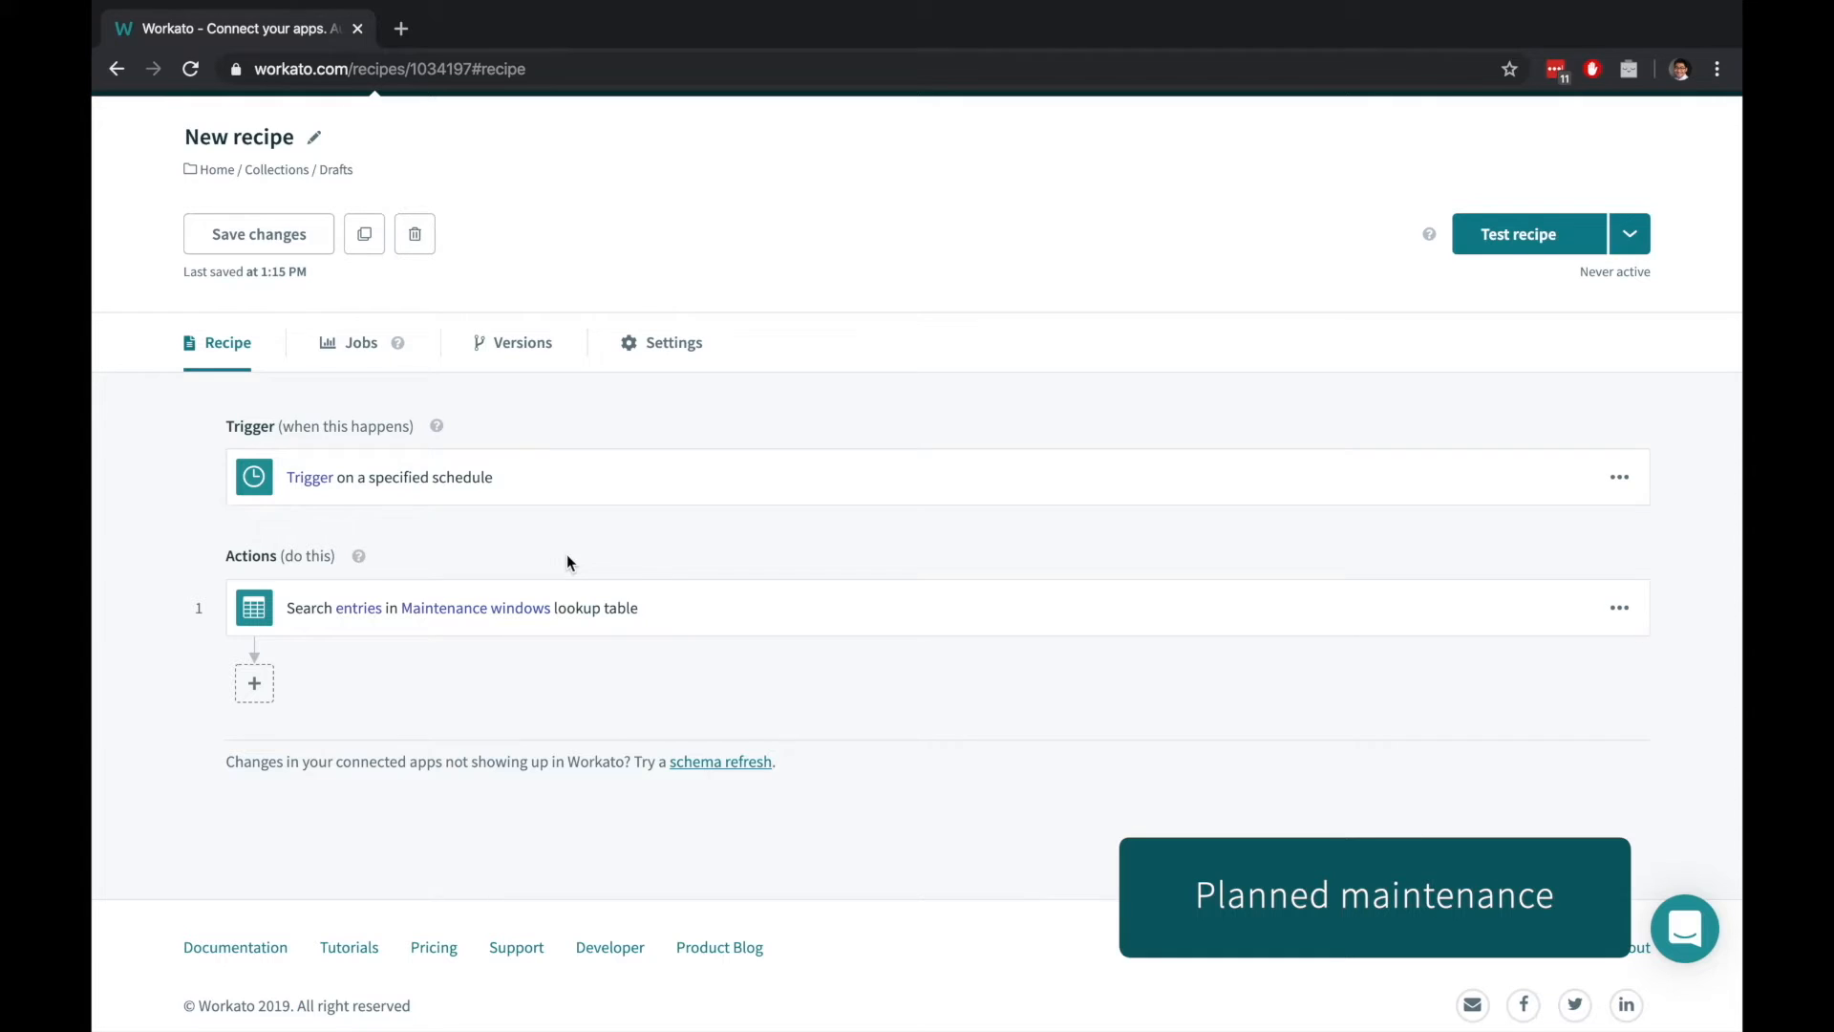
pyautogui.click(254, 681)
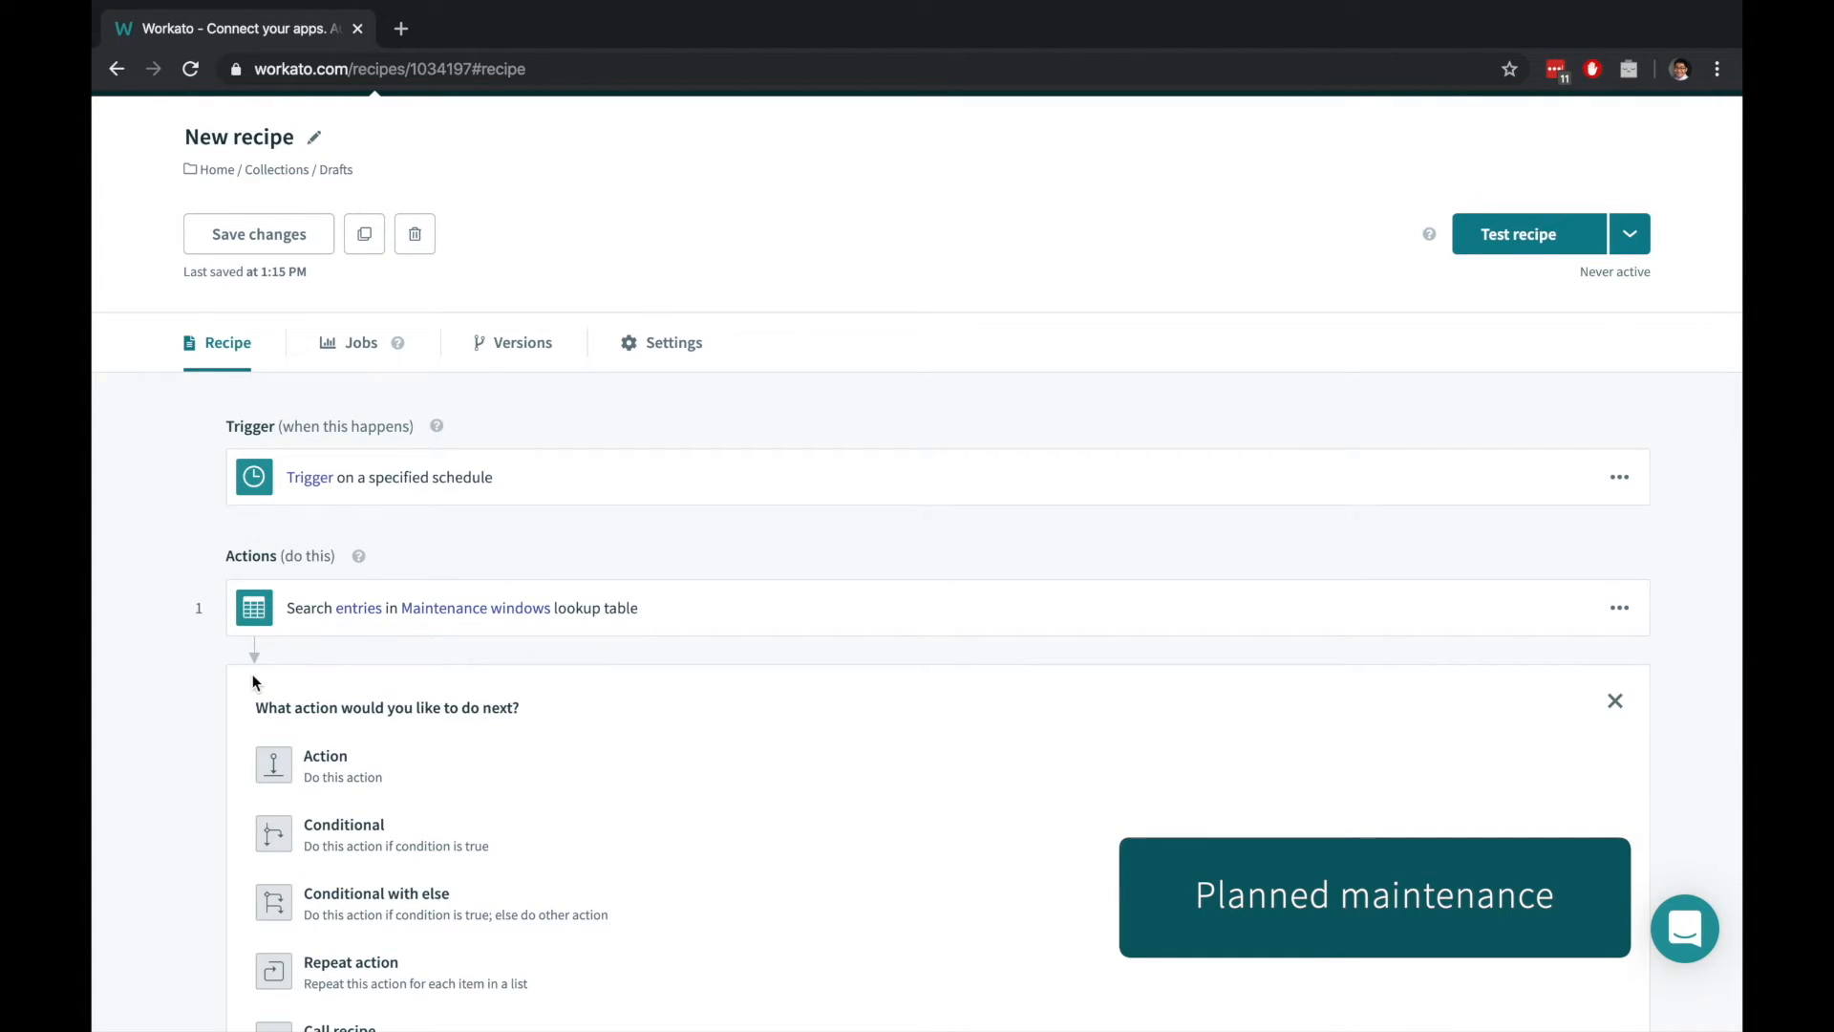